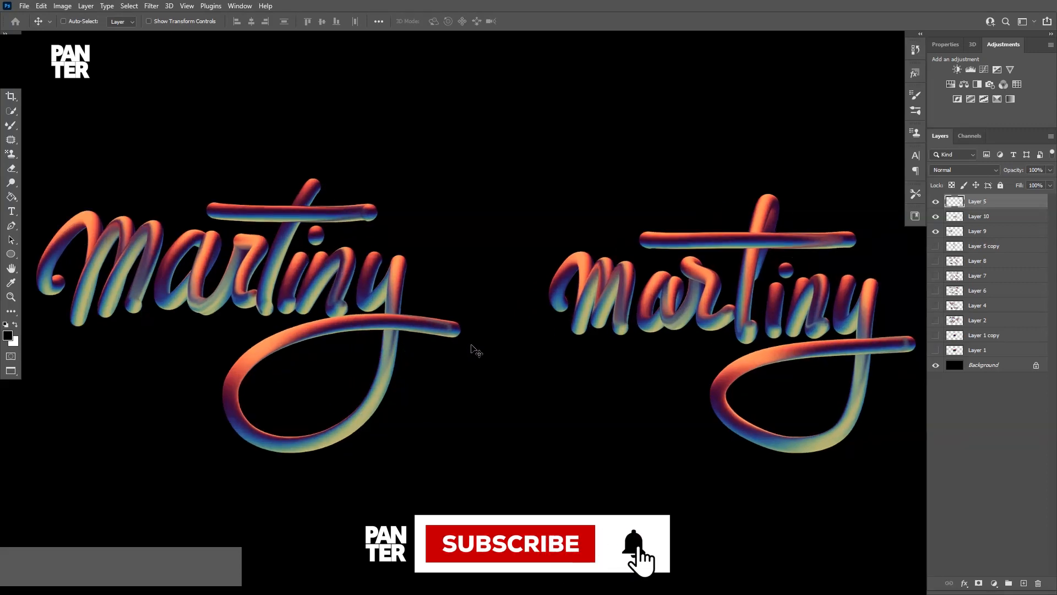
Step: Create a new blank white document with a single layer
key("space")
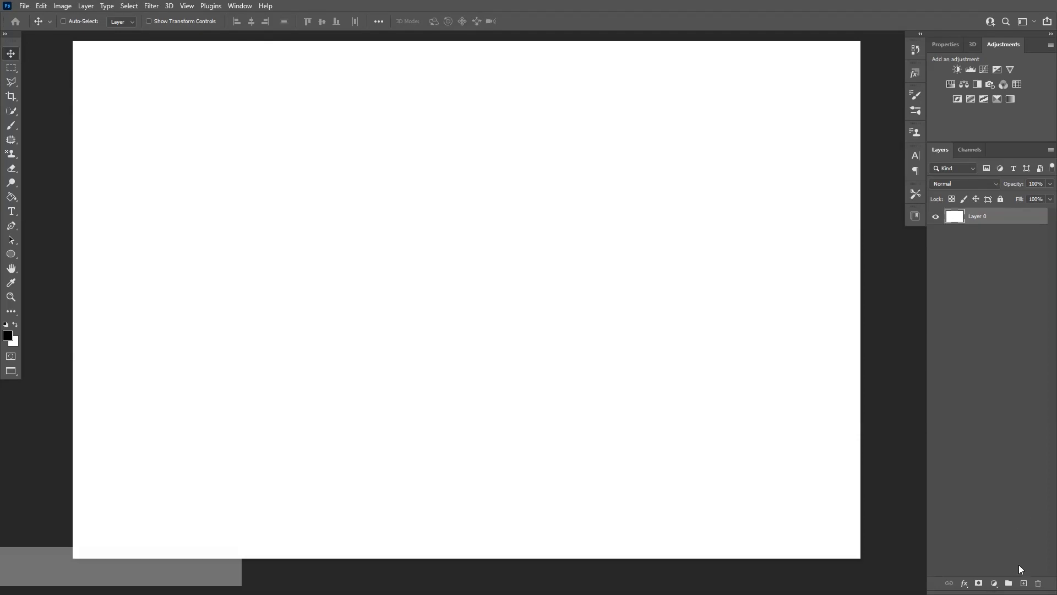
Step: Add an empty layer, fill Layer 0 black with the Paint Bucket, then hide it
left_click(1023, 582)
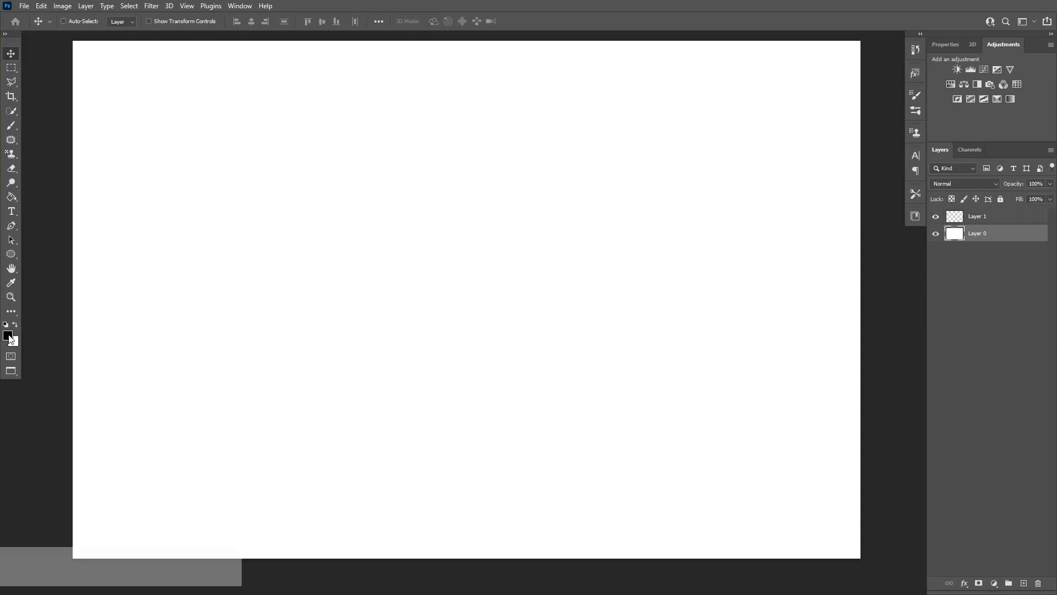
mouse_move(12, 331)
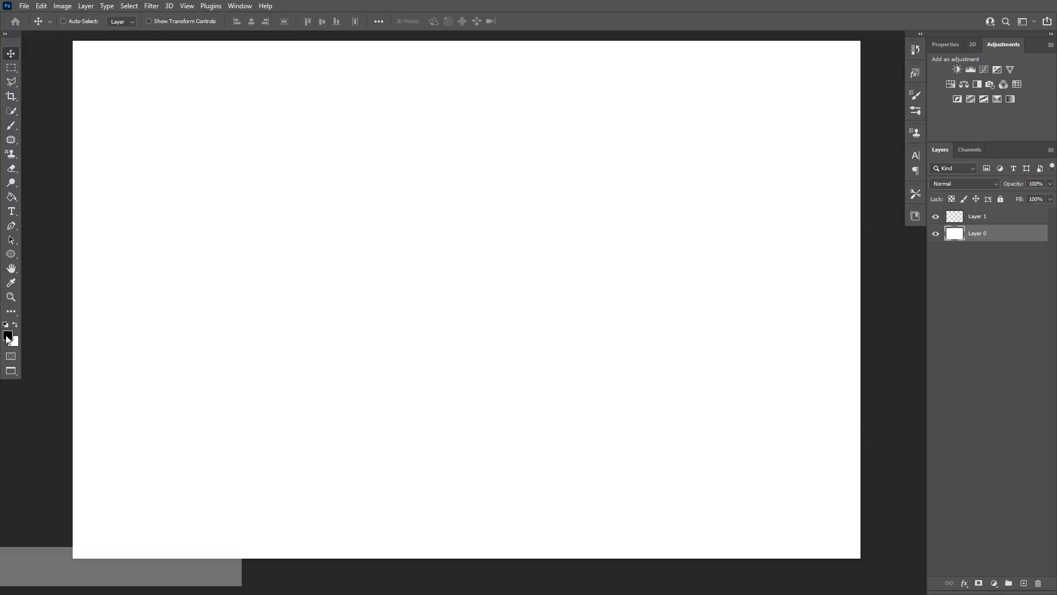
mouse_move(11, 196)
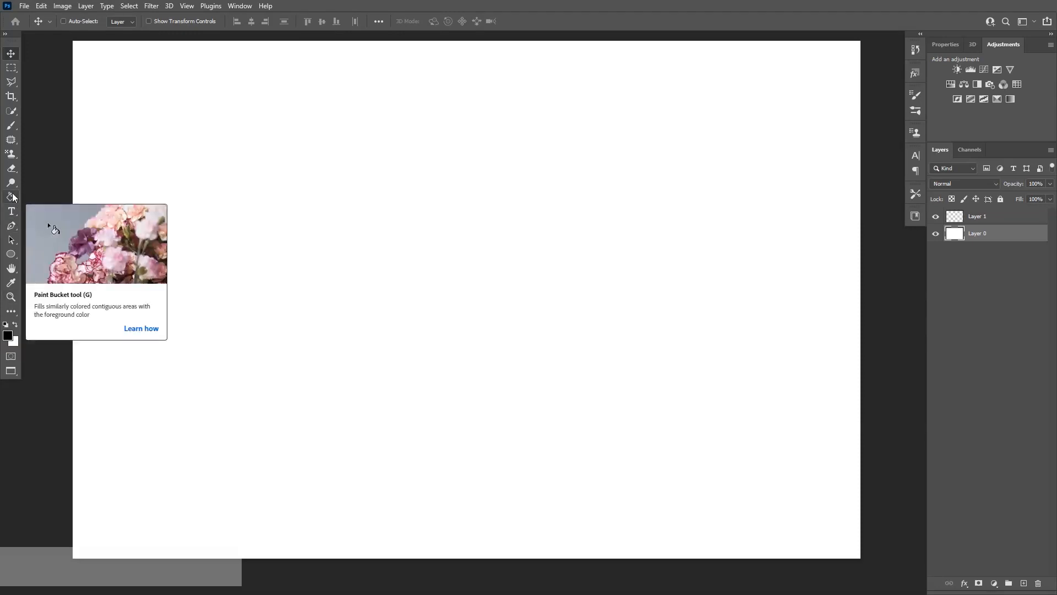
left_click(10, 196)
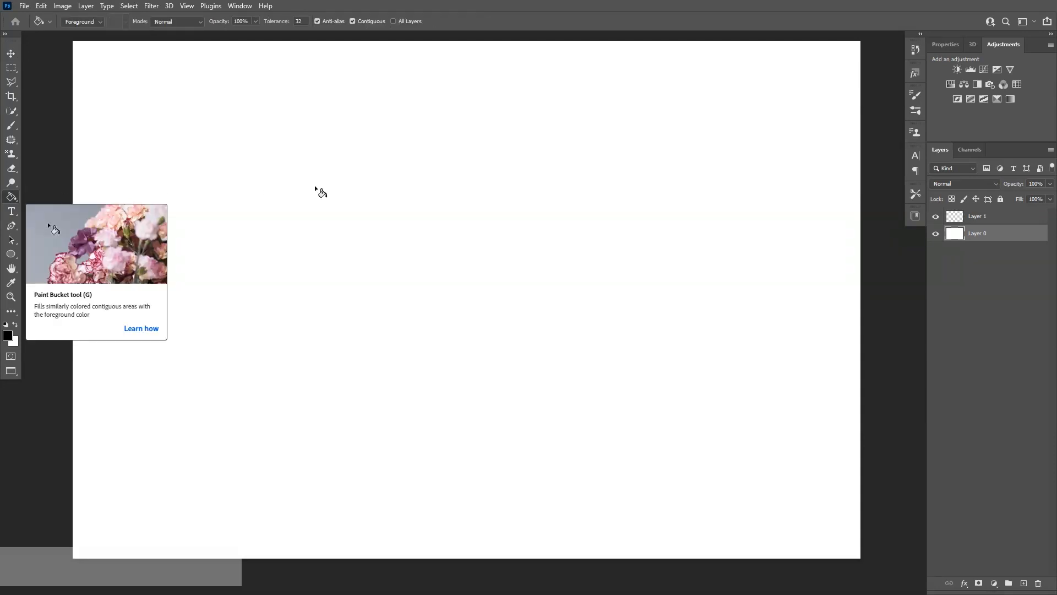
left_click(319, 193)
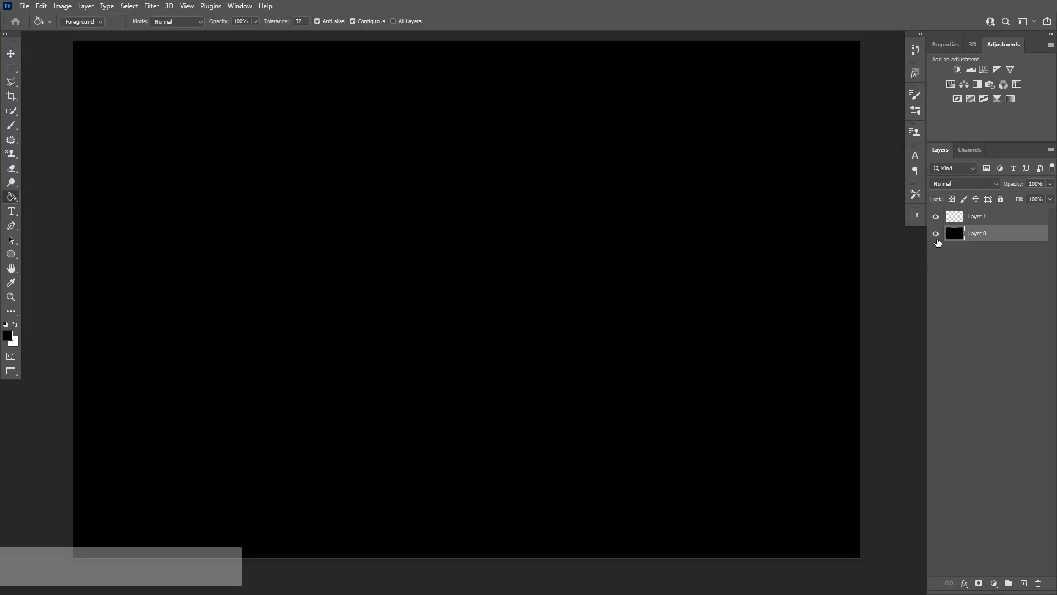
left_click(936, 234)
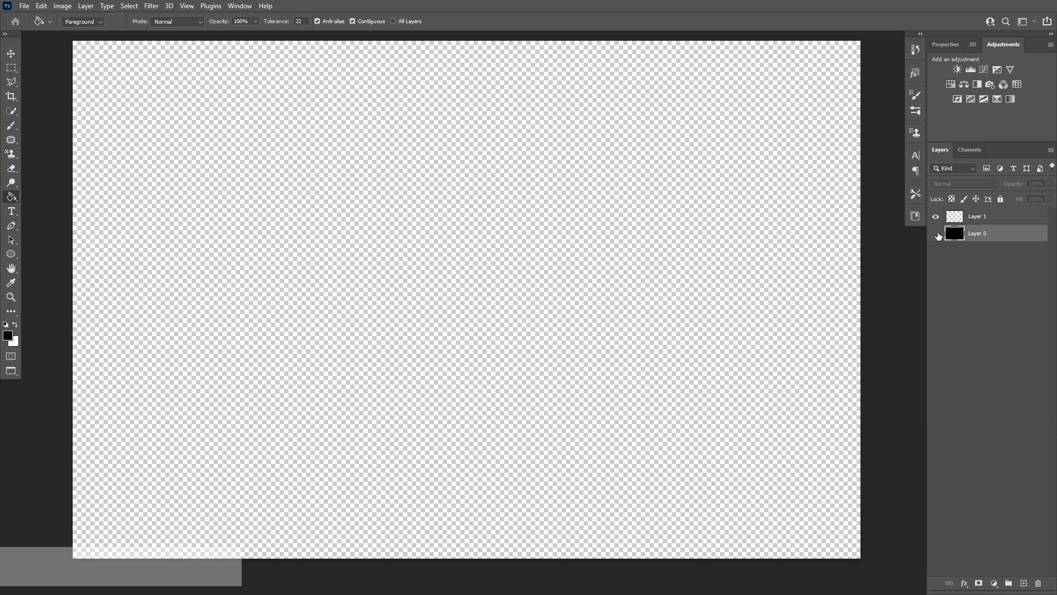
mouse_move(936, 234)
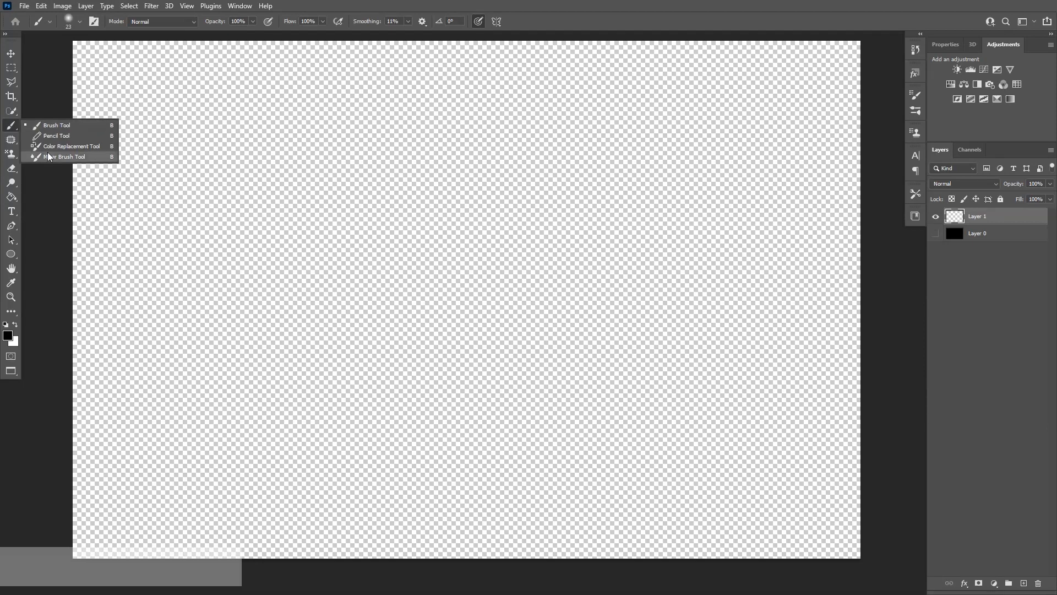
mouse_move(64, 124)
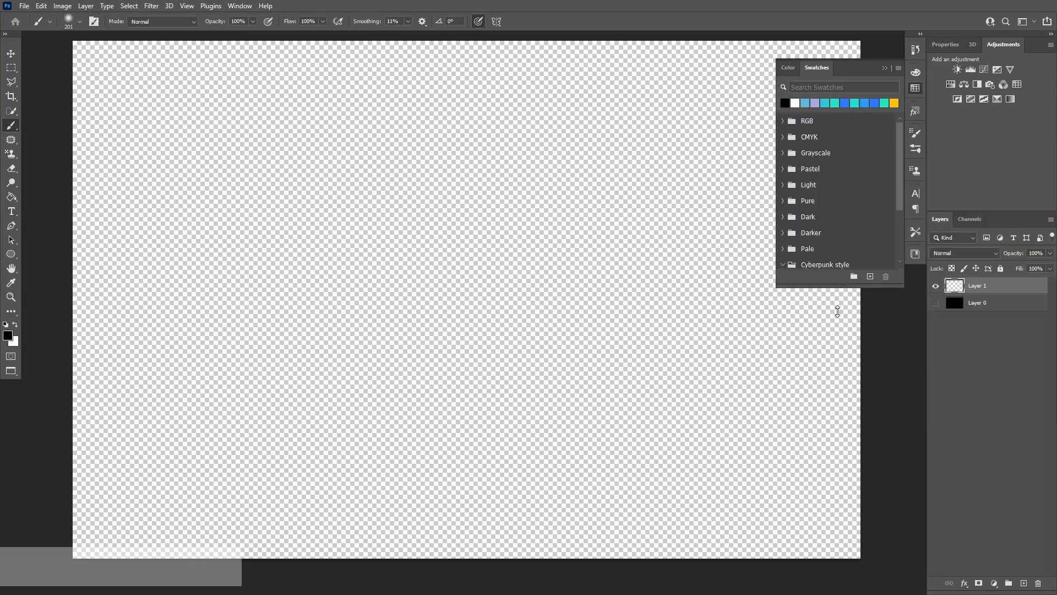
Step: Paint horizontal stripes from the Pure swatches in red, green, yellow, blue, purple and pink
left_click(240, 6)
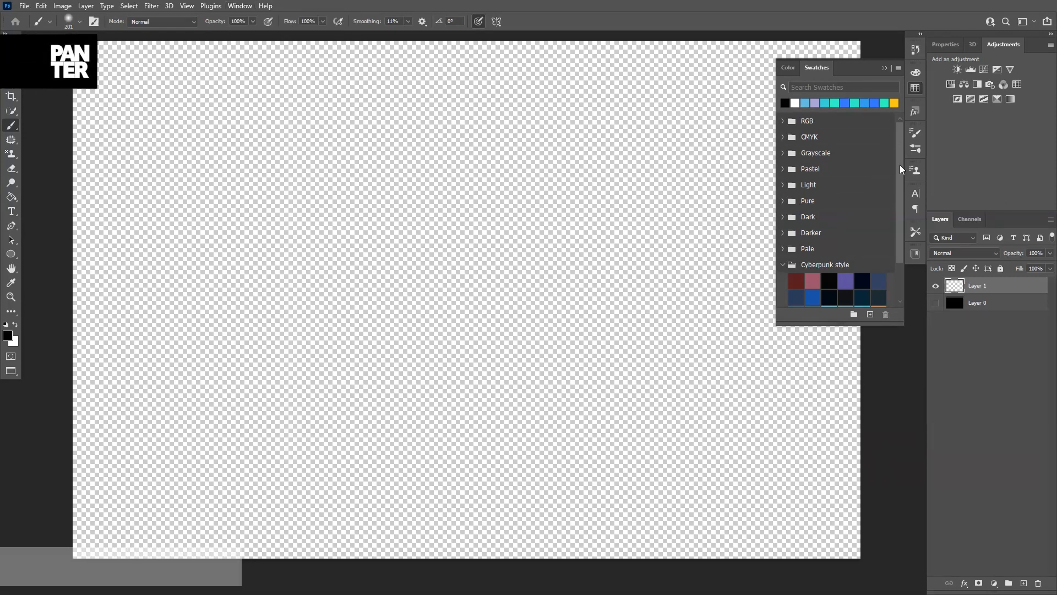
scroll("down", 3)
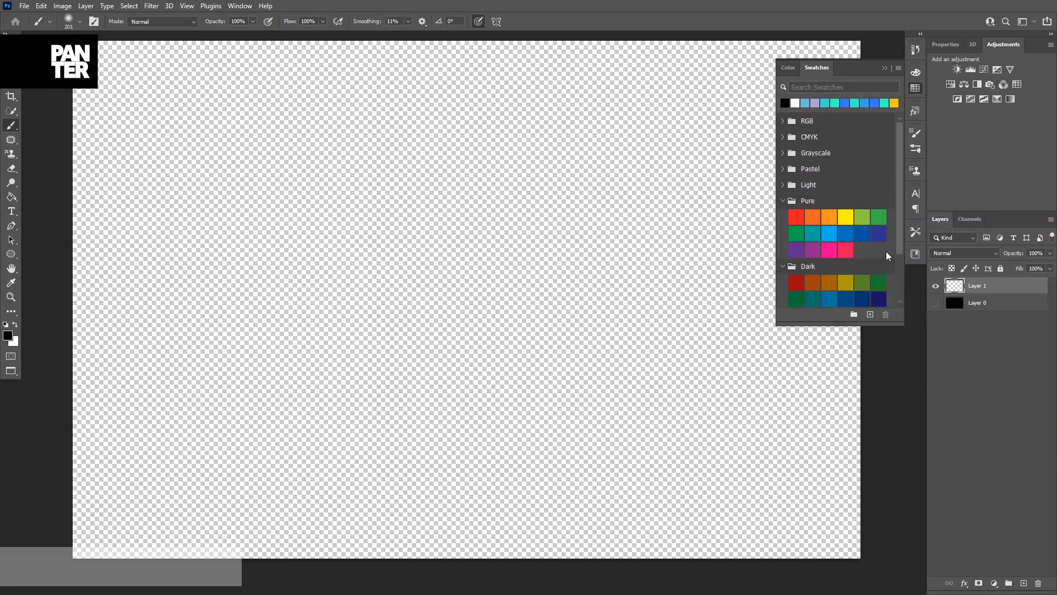
mouse_move(835, 216)
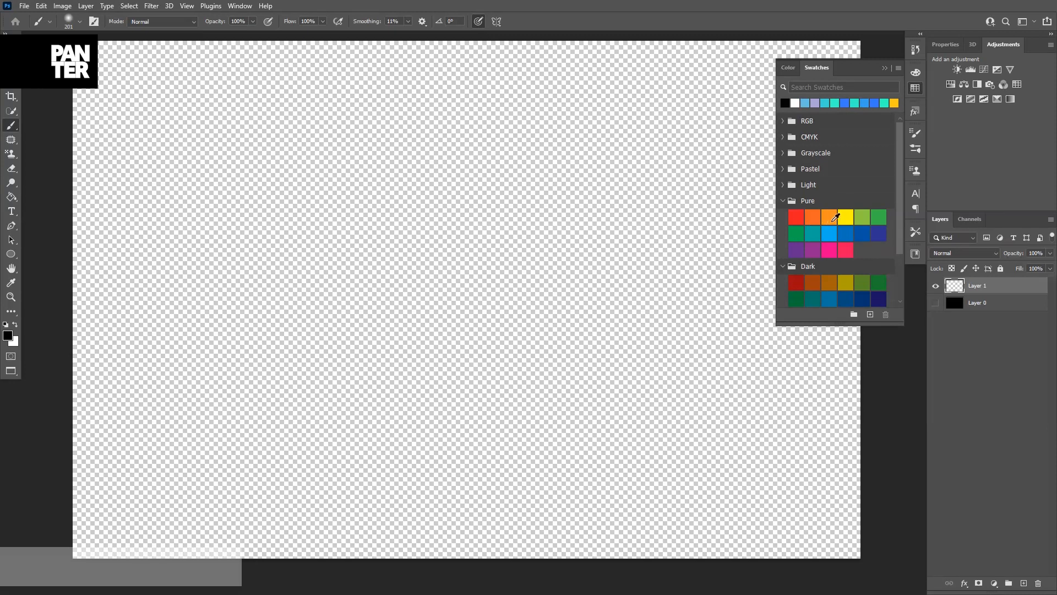
left_click_drag(331, 127, 418, 126)
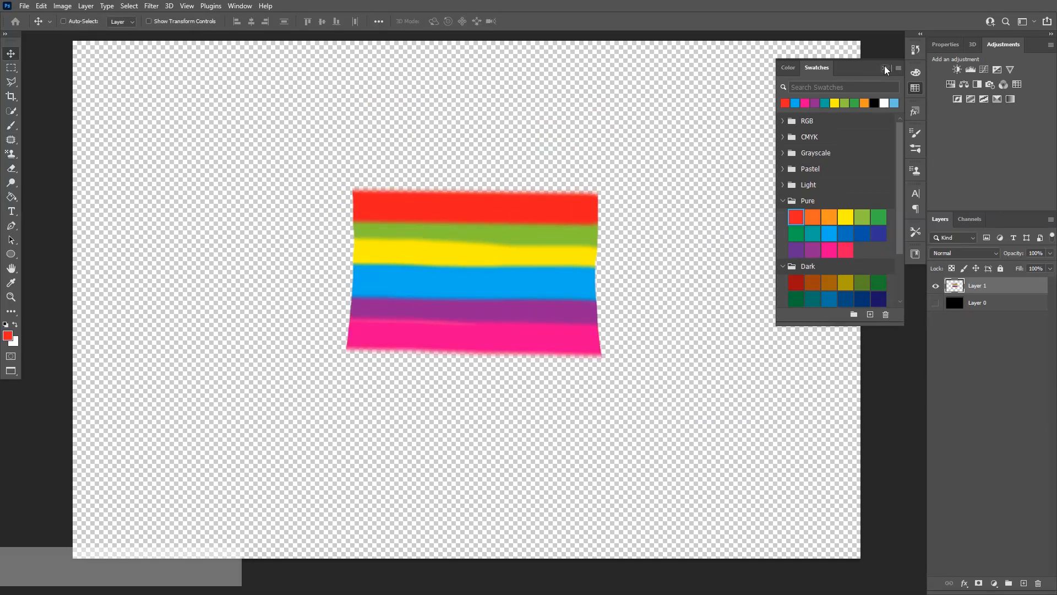
Step: Apply a Gaussian Blur of about 38.7 px to the stripes and duplicate the blurred layer
left_click(885, 68)
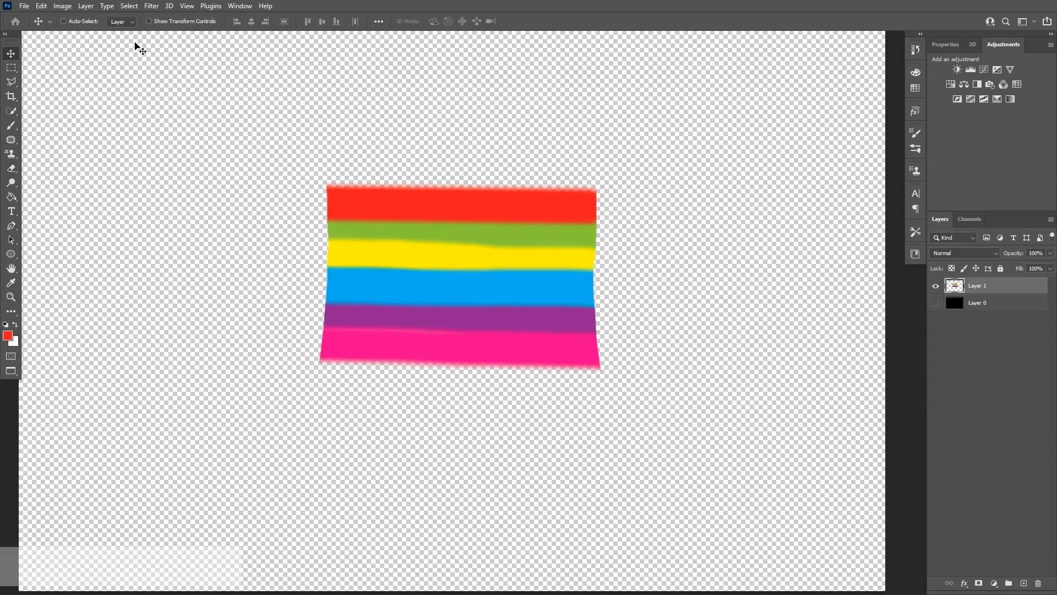
left_click(158, 5)
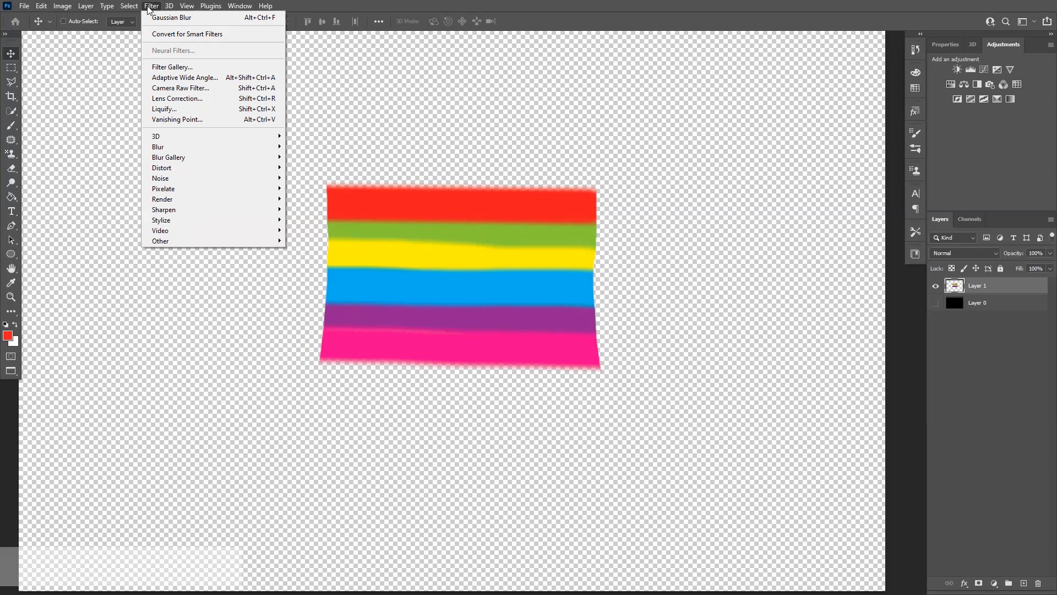
left_click(158, 146)
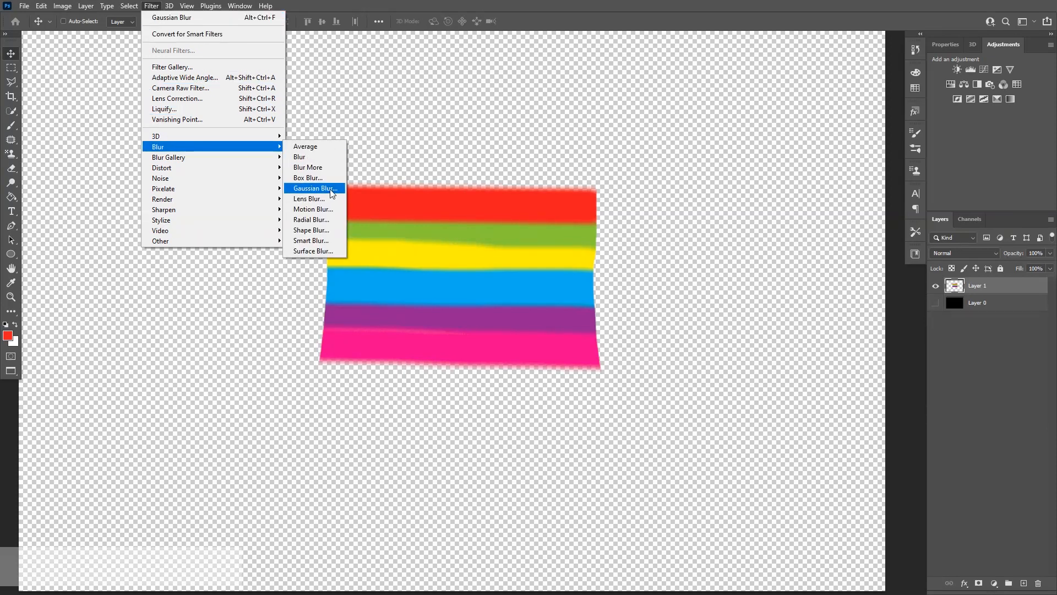
left_click(315, 189)
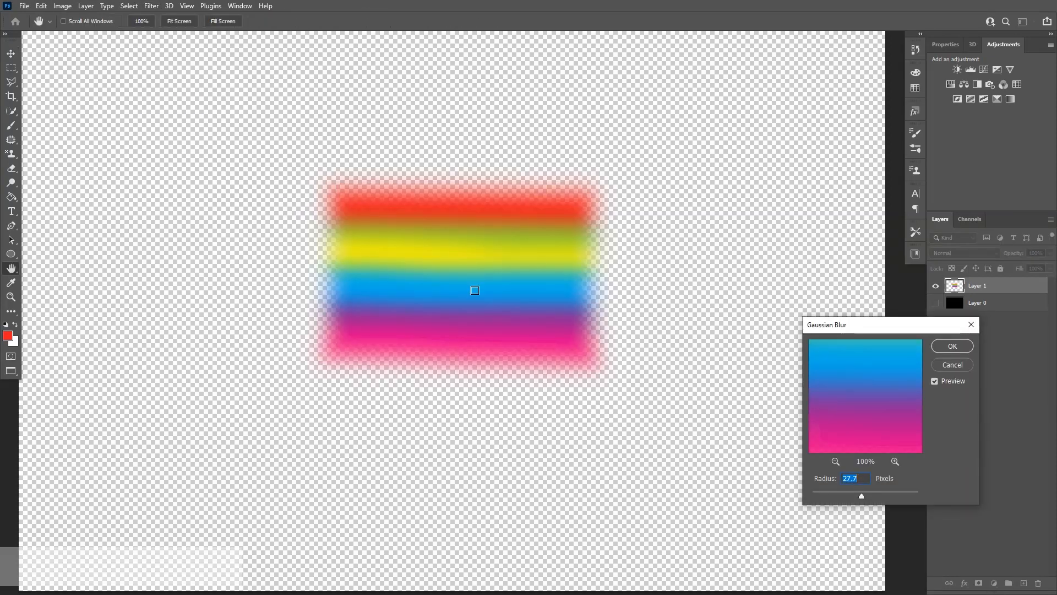
left_click_drag(861, 496, 894, 495)
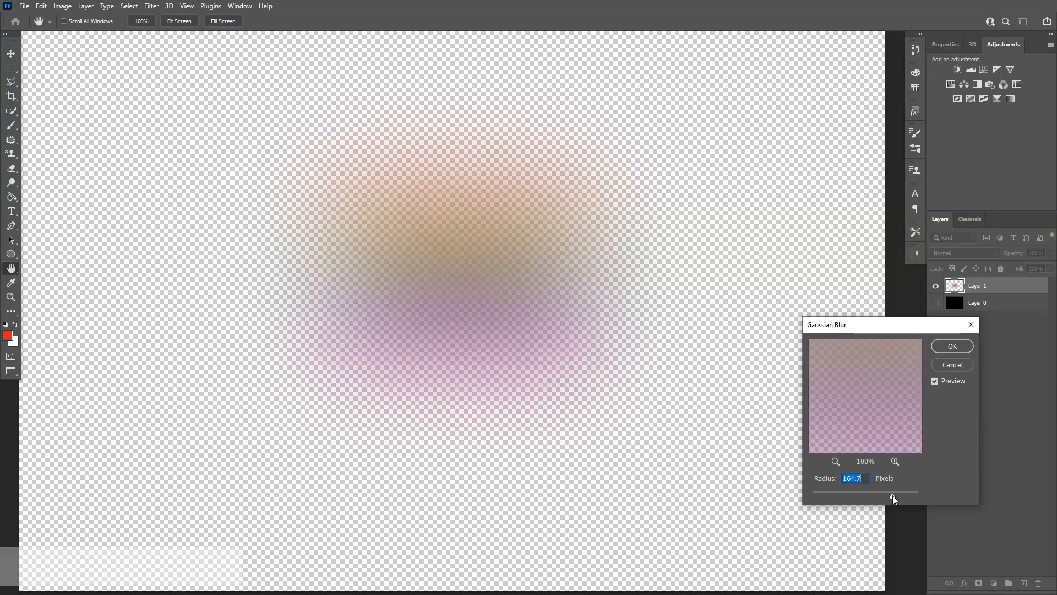
left_click_drag(893, 491, 872, 492)
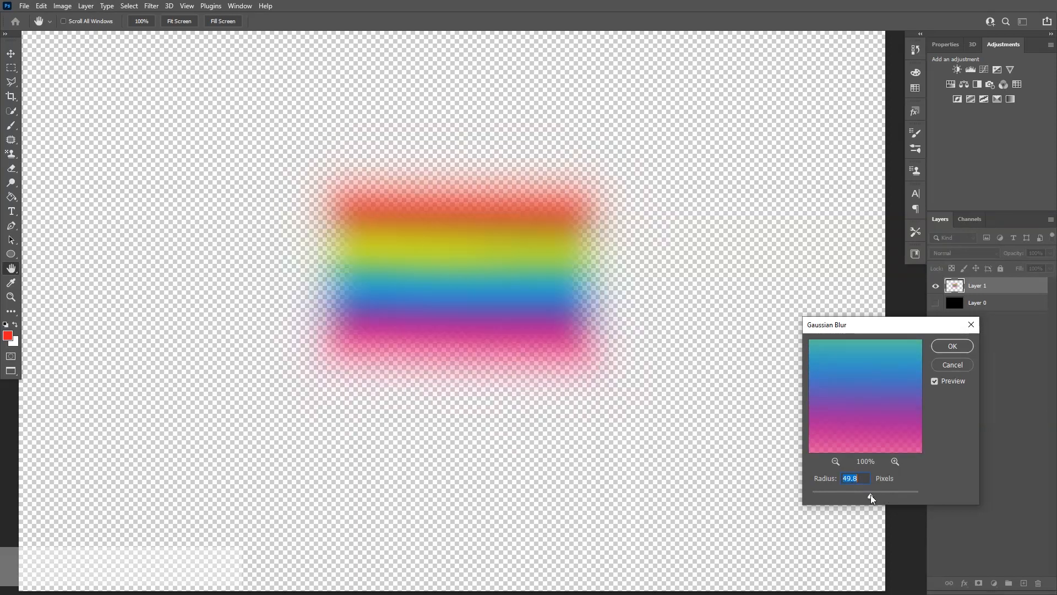
left_click_drag(873, 496, 860, 496)
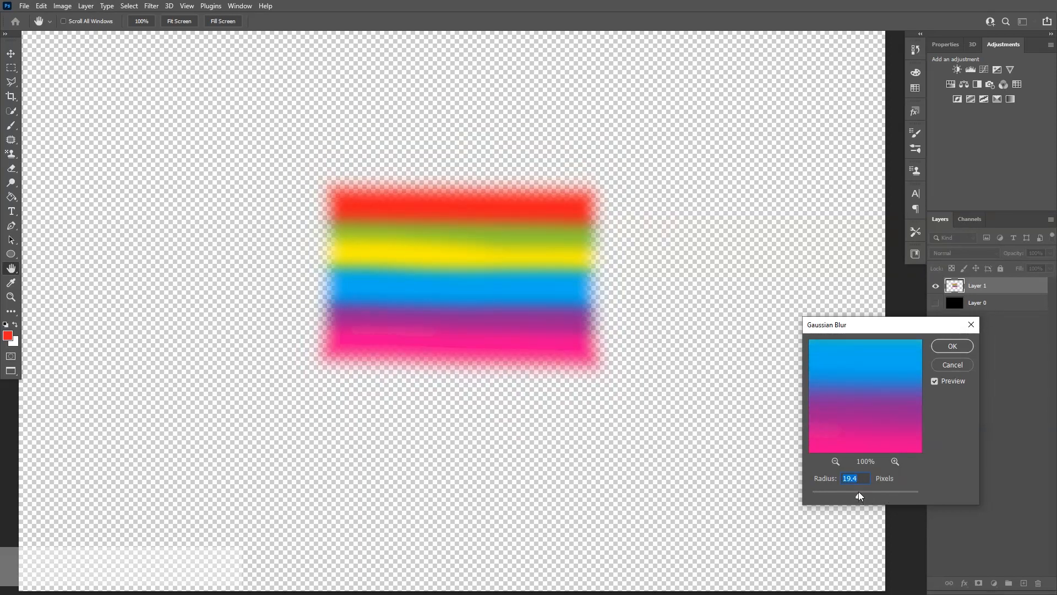
left_click_drag(863, 492, 857, 491)
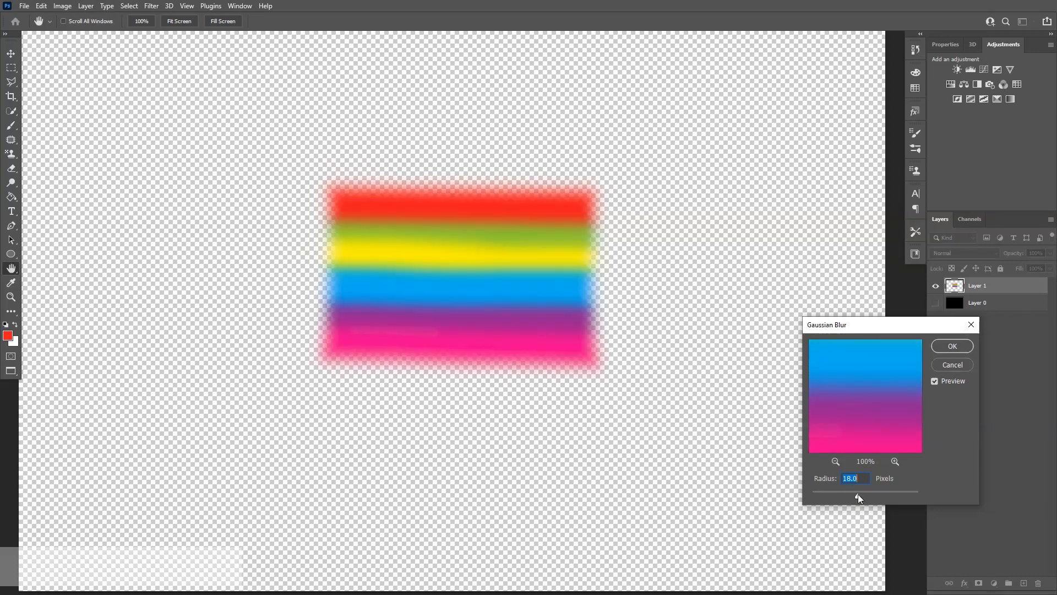
left_click_drag(861, 491, 868, 491)
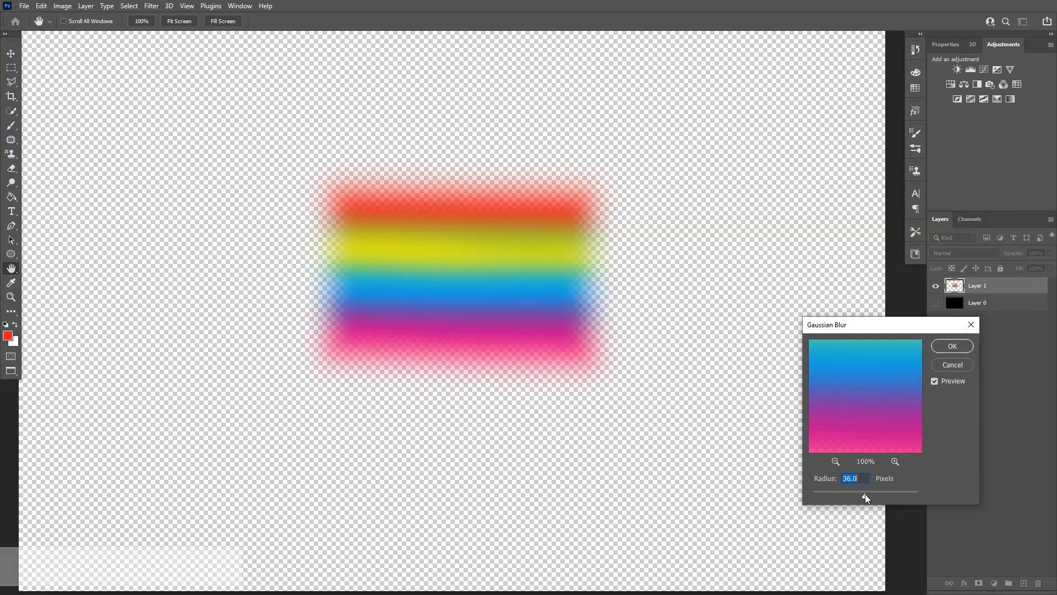
left_click_drag(865, 491, 870, 491)
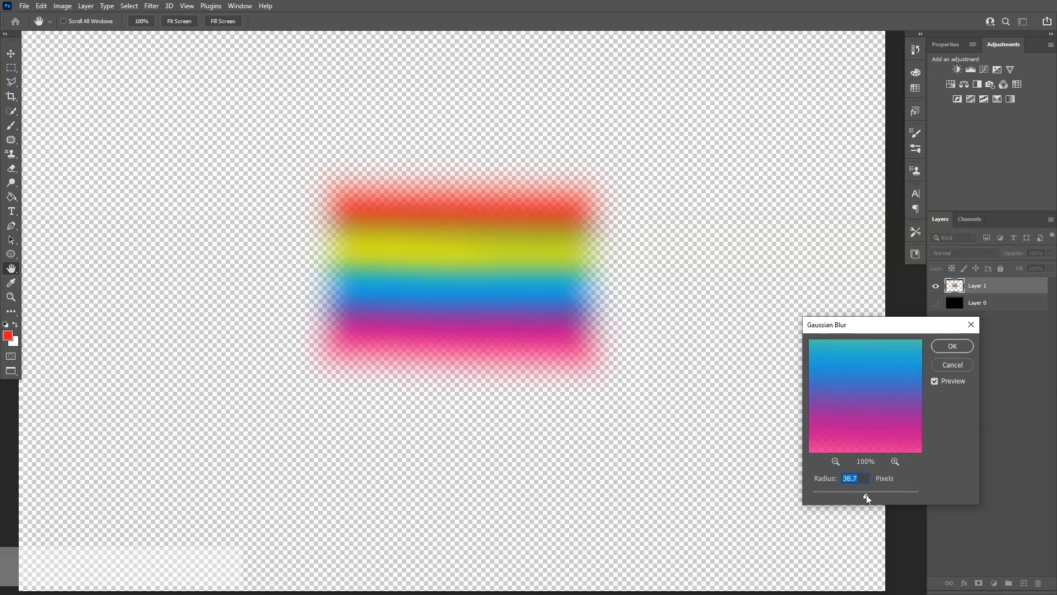
left_click(951, 346)
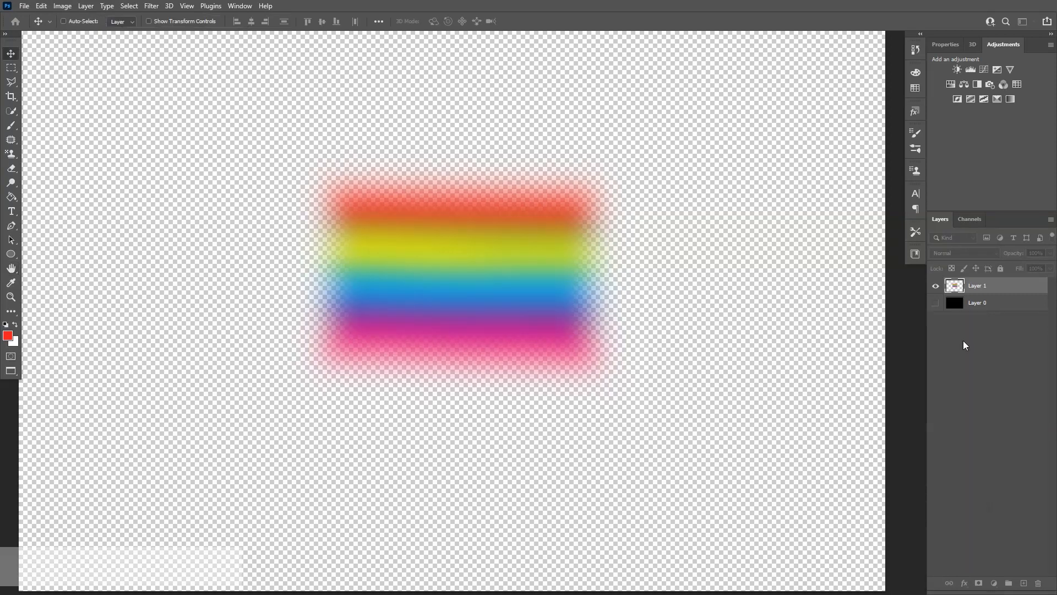
left_click_drag(977, 285, 977, 464)
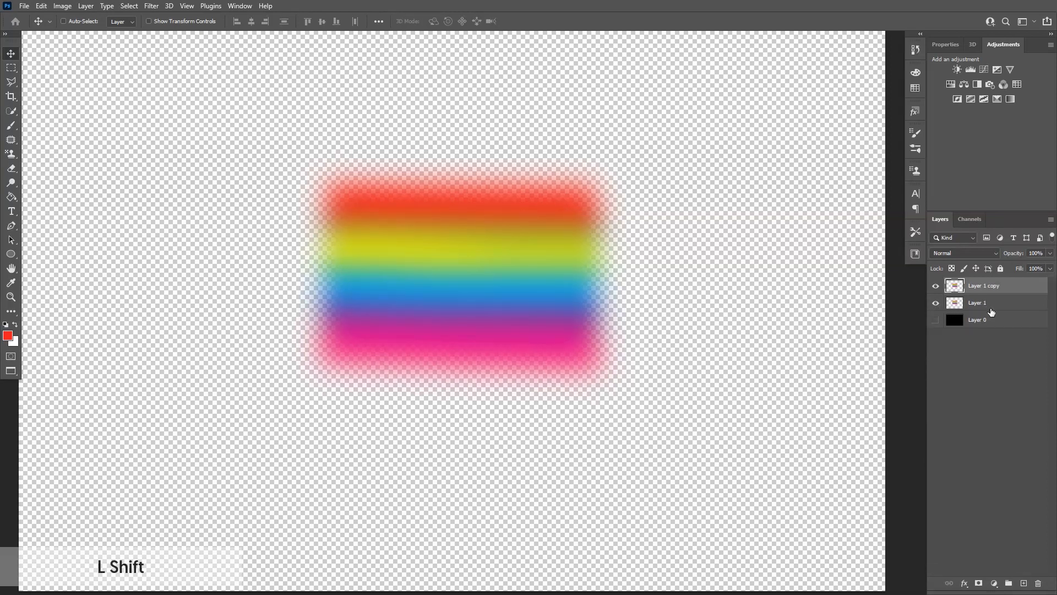
Step: Merge the blurred layer with its copy and switch to the Lasso tool
left_click(991, 303)
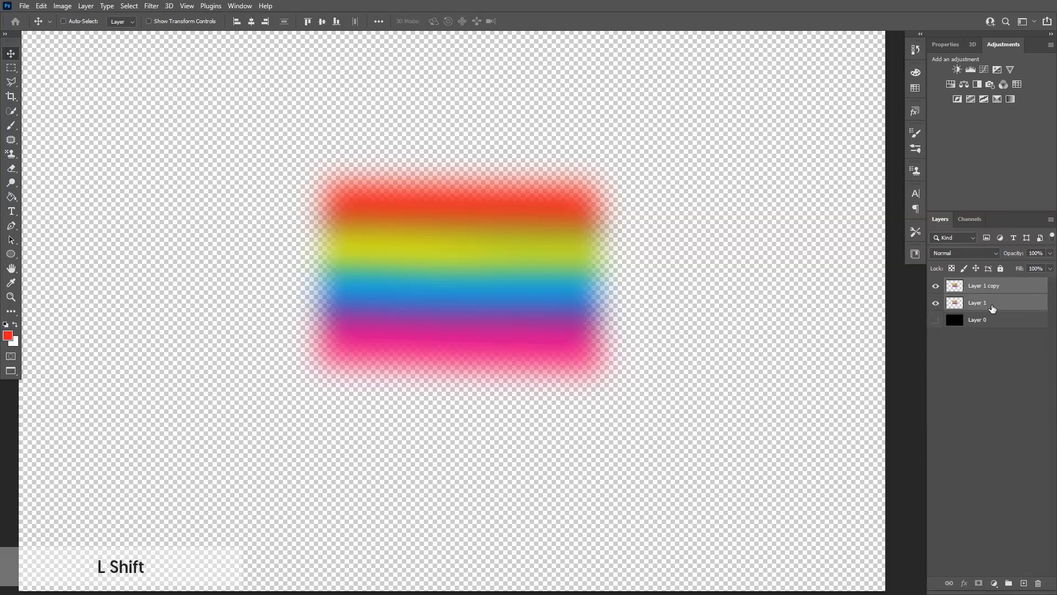
right_click(992, 301)
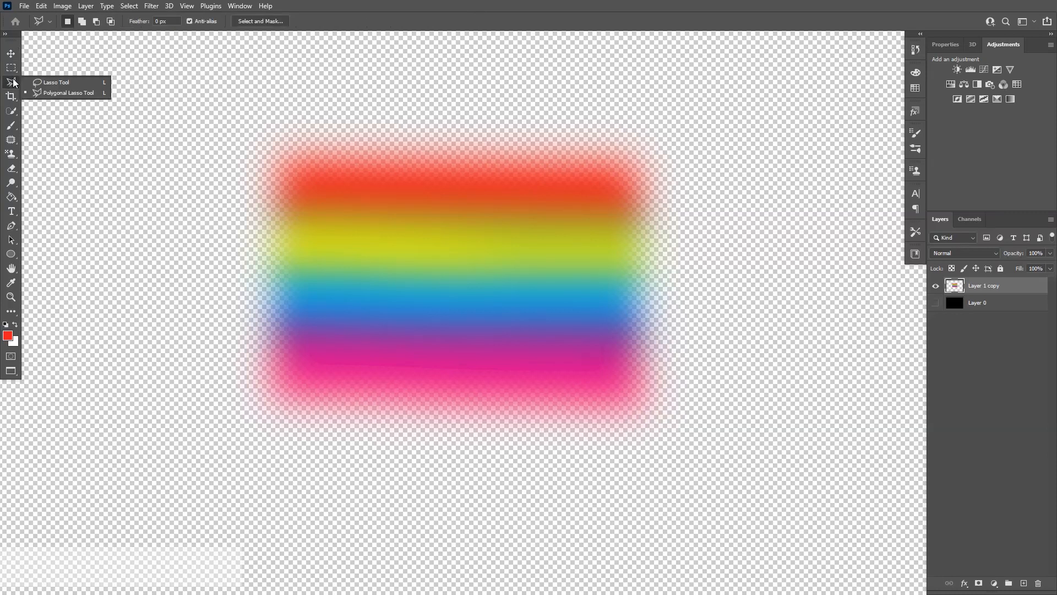
left_click(55, 81)
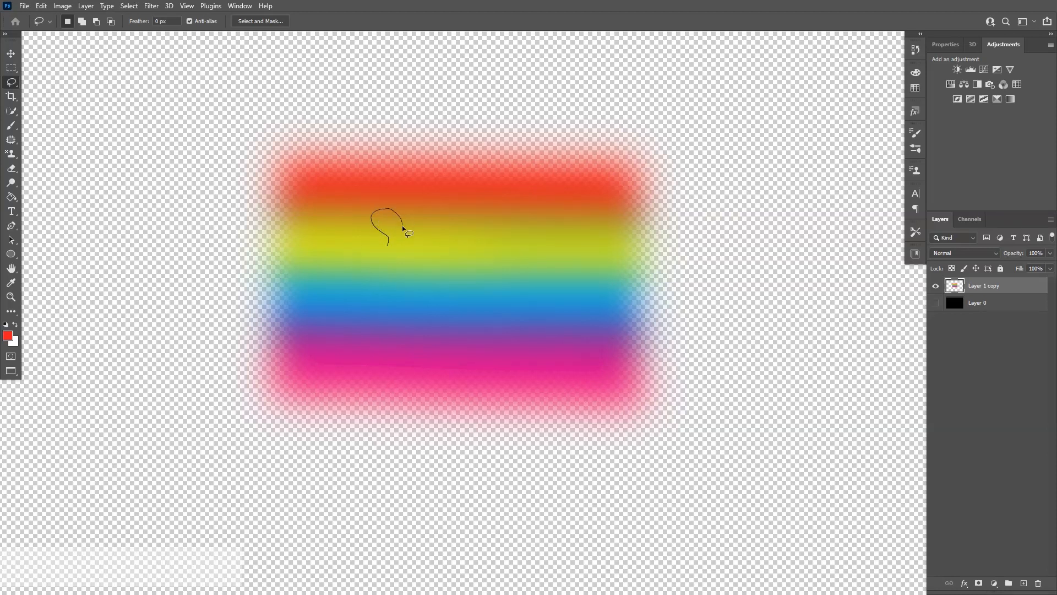
Step: Lasso a wavy splat from the rainbow onto its own layer and hide the full blurred layer
left_click_drag(398, 232, 473, 225)
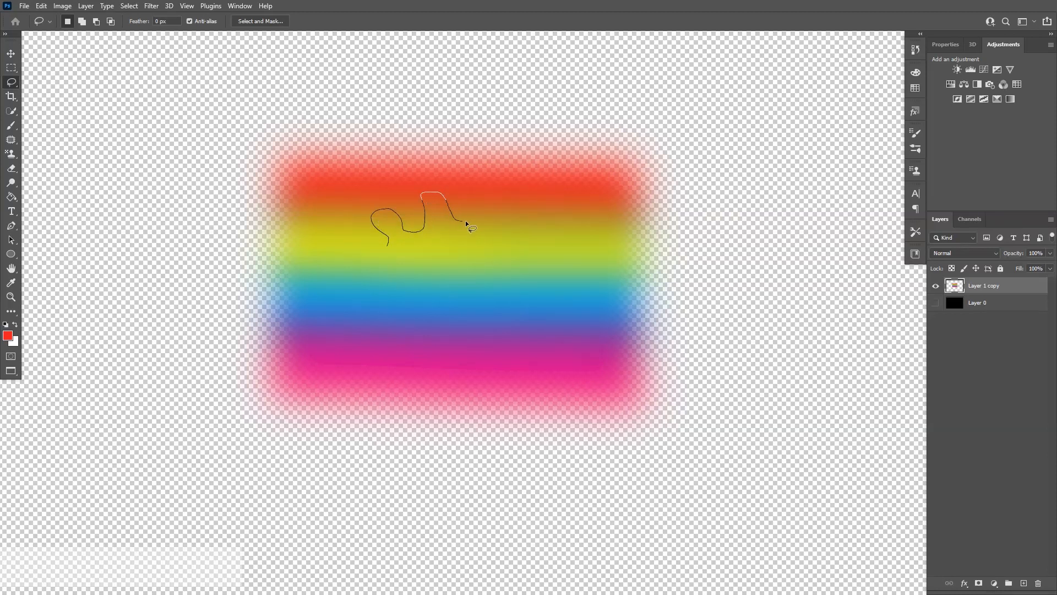
left_click_drag(465, 224, 341, 273)
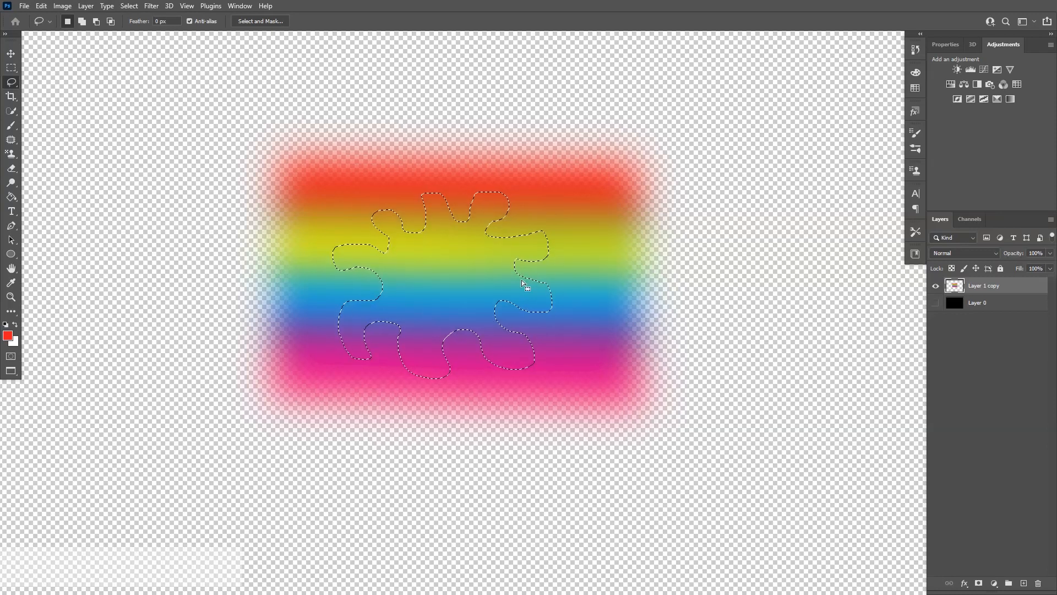
key("Ctrl+c")
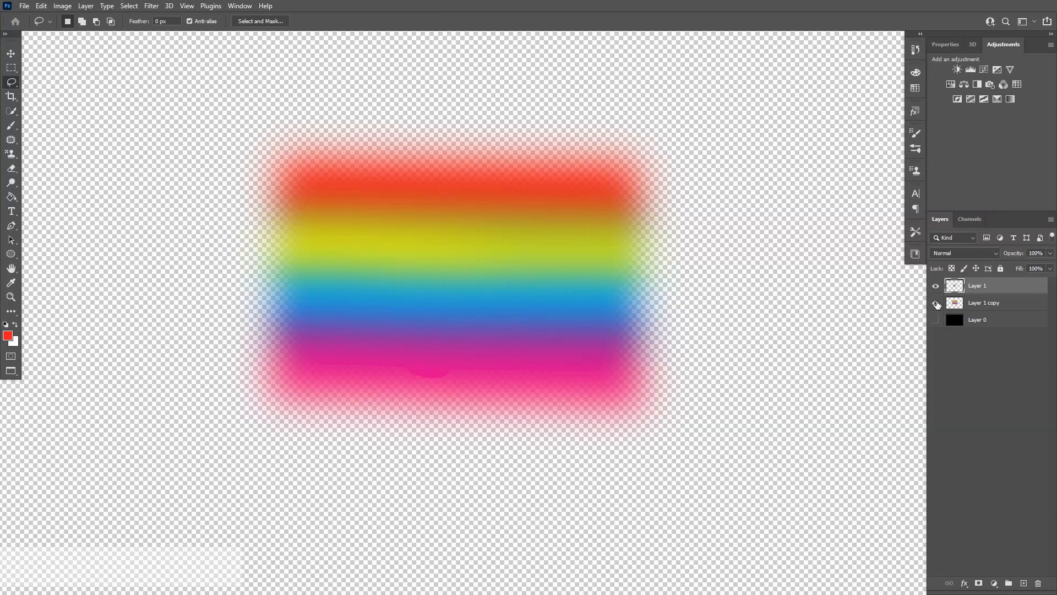
left_click(936, 302)
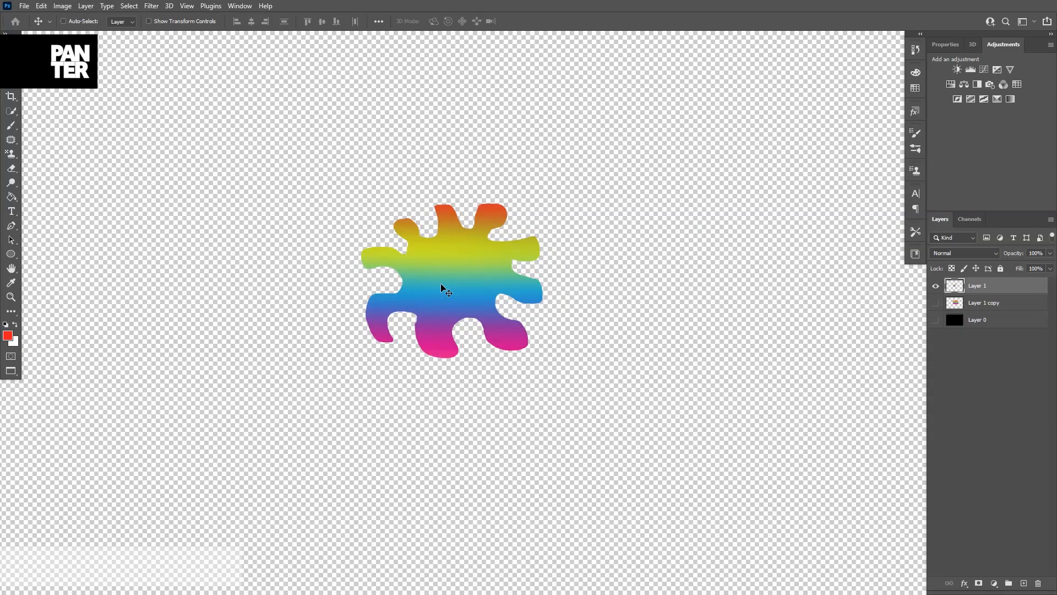
Step: Select the Mixer Brush Tool, run Clean Brush, and Alt-sample colour from the splat
left_click(11, 124)
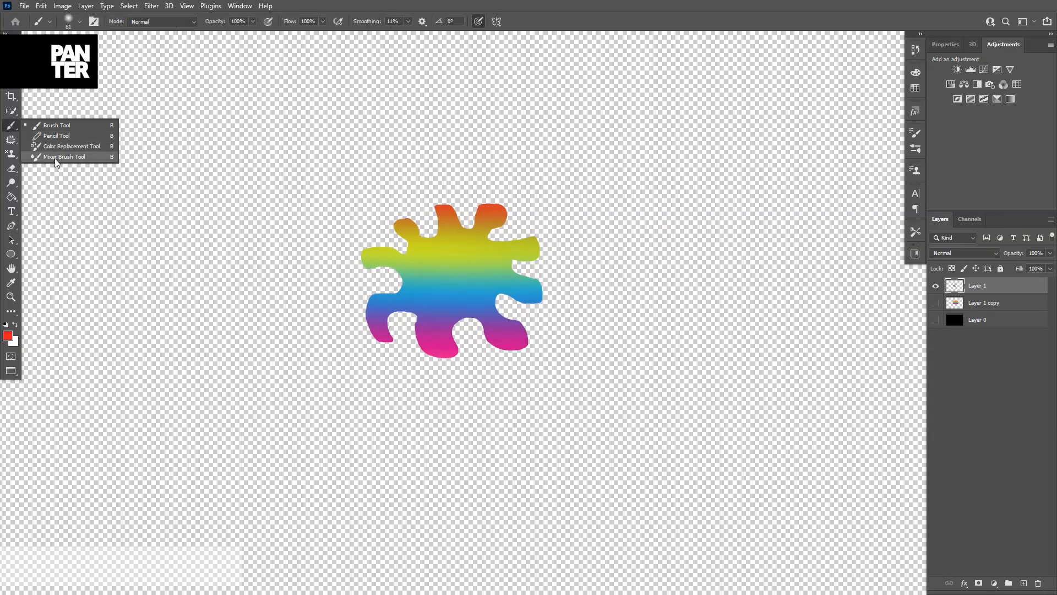
left_click(65, 157)
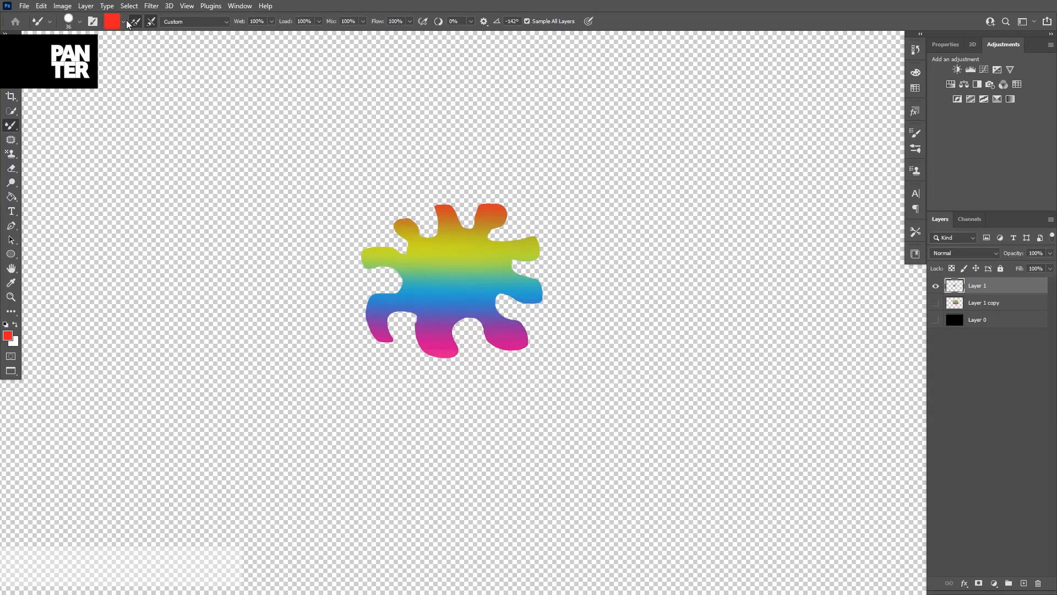
left_click(131, 21)
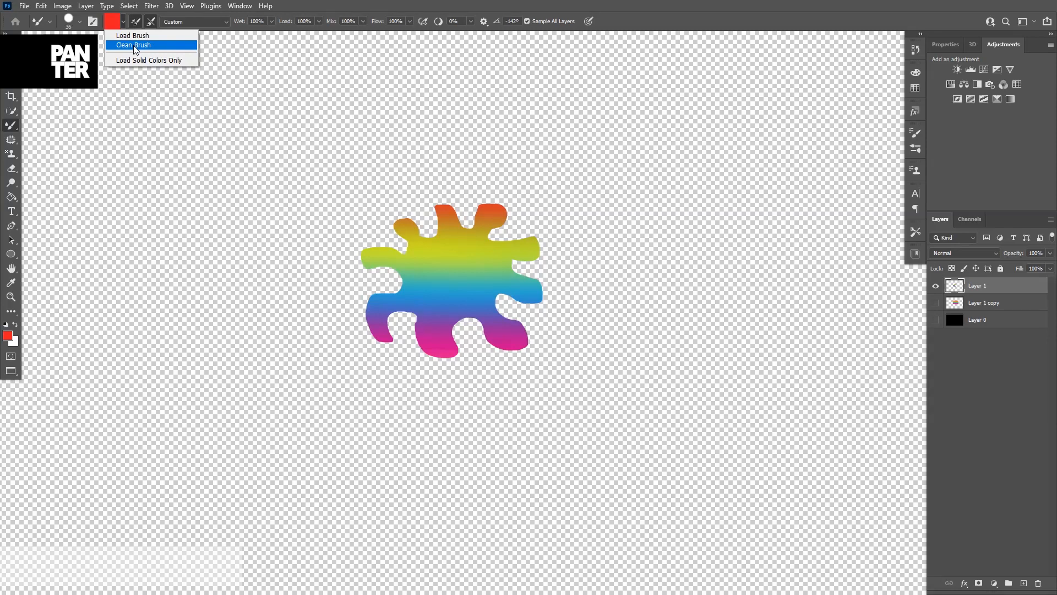
left_click(131, 44)
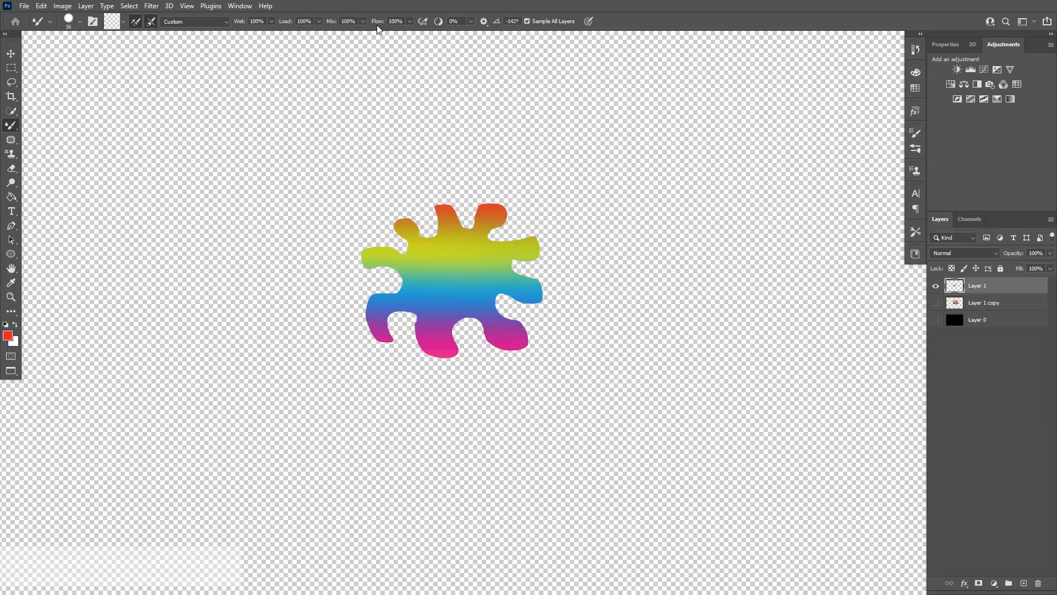
mouse_move(560, 35)
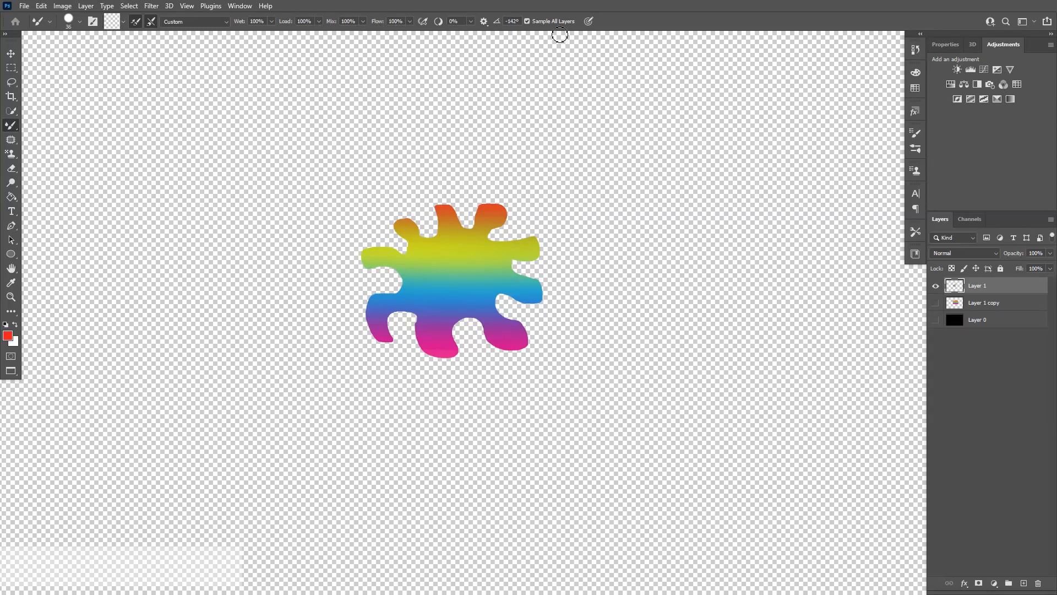
mouse_move(558, 26)
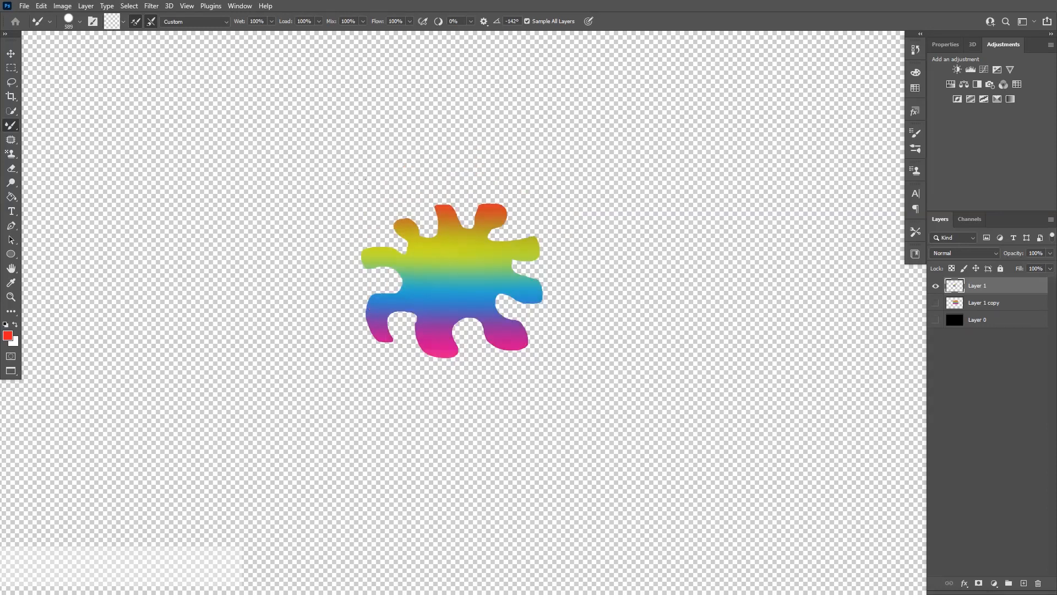
key("Alt")
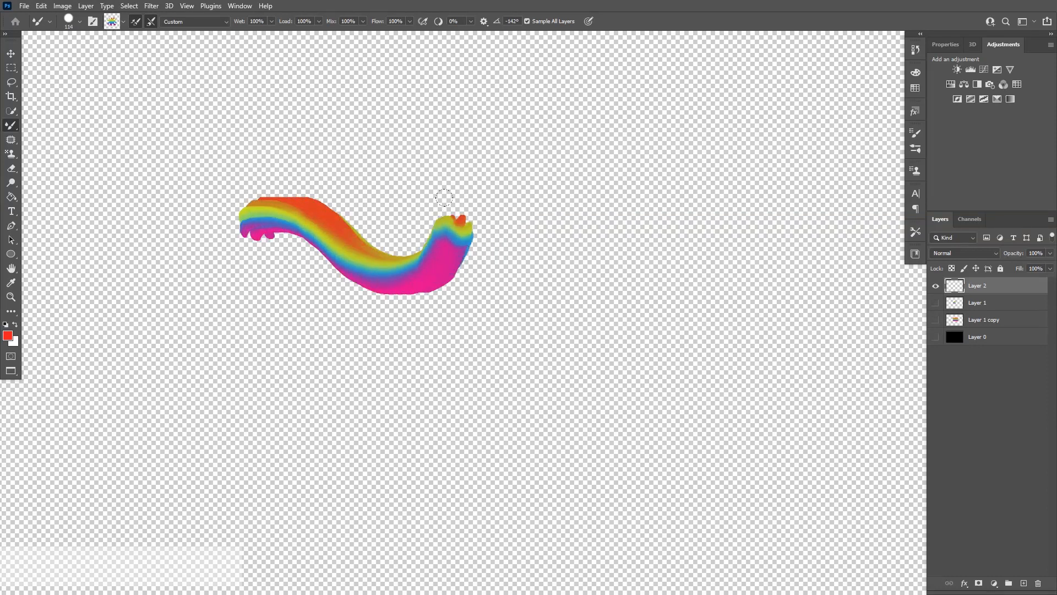
Step: Paint curving rainbow letter strokes for 'm' and 'S', checking Brush Settings and panning lower
left_click_drag(445, 198, 290, 242)
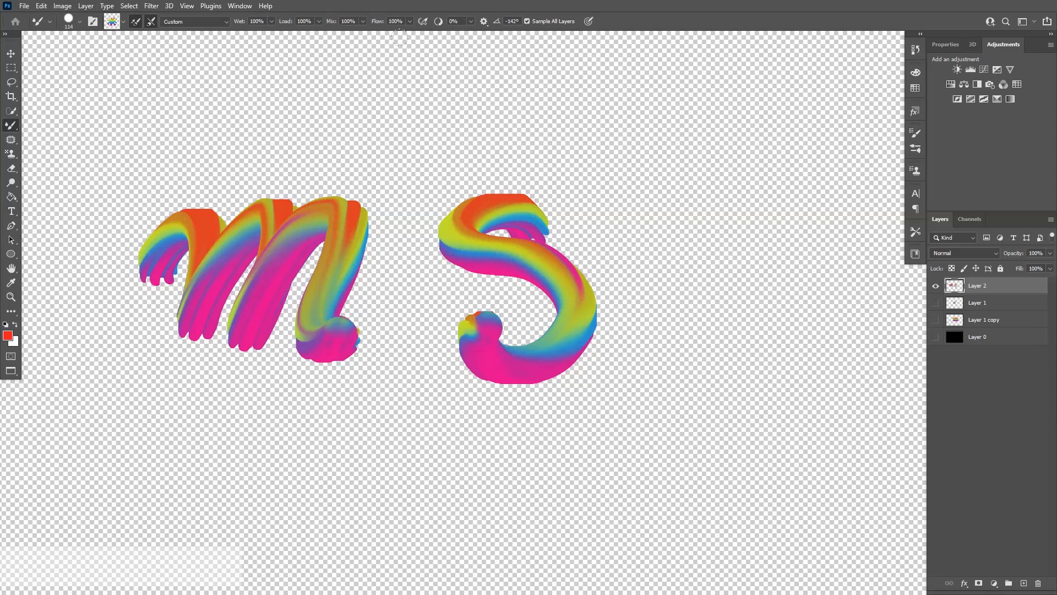
left_click(915, 132)
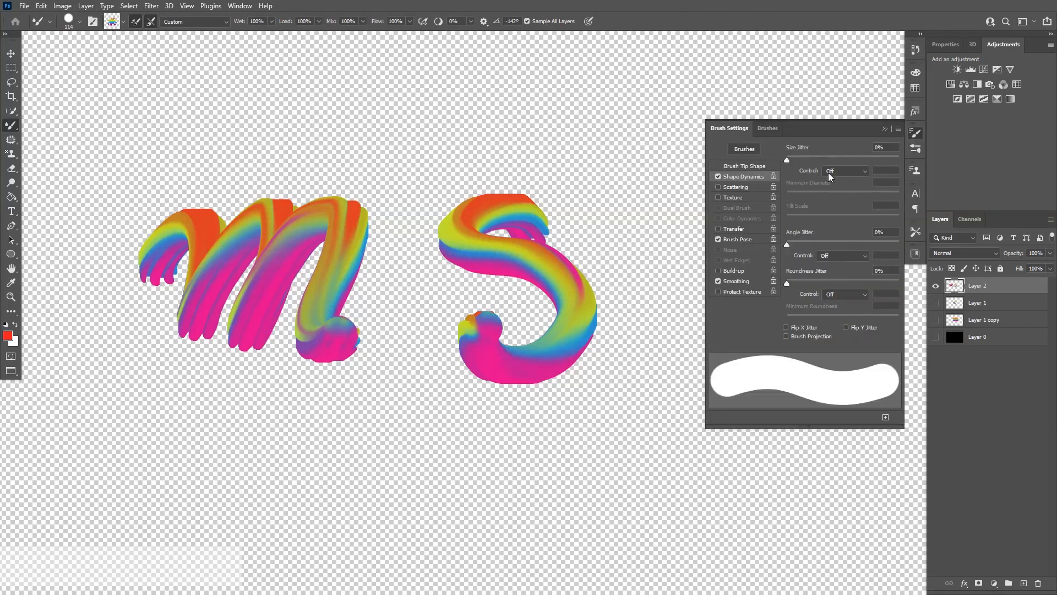
left_click(844, 170)
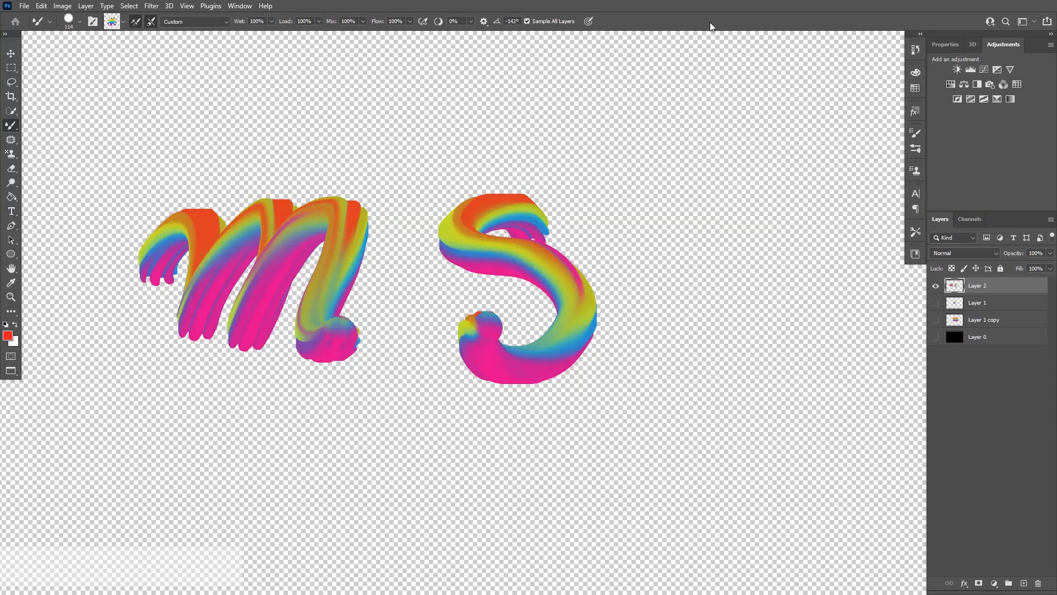
mouse_move(580, 423)
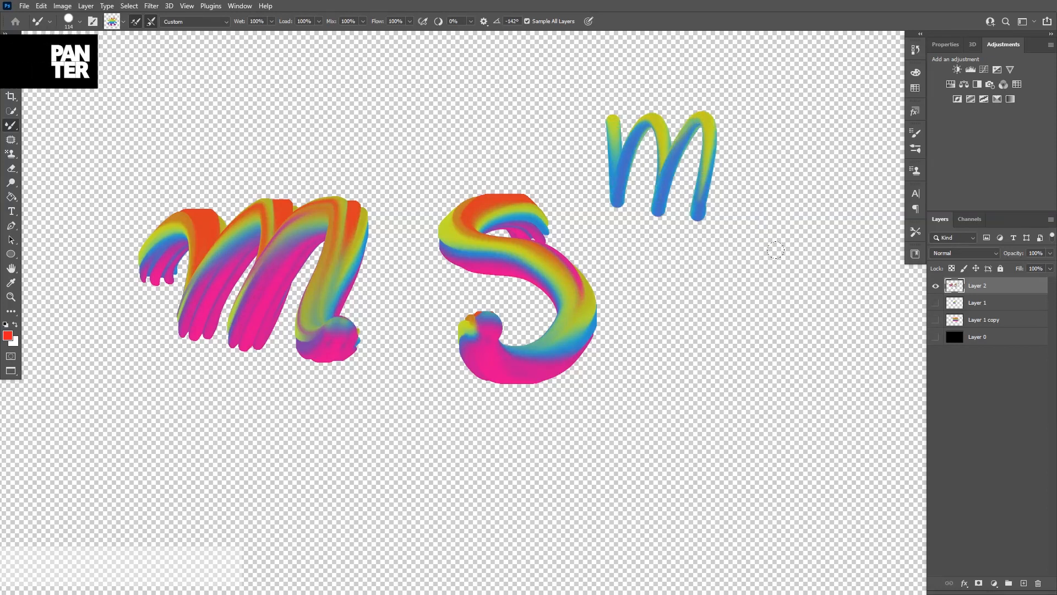
mouse_move(712, 287)
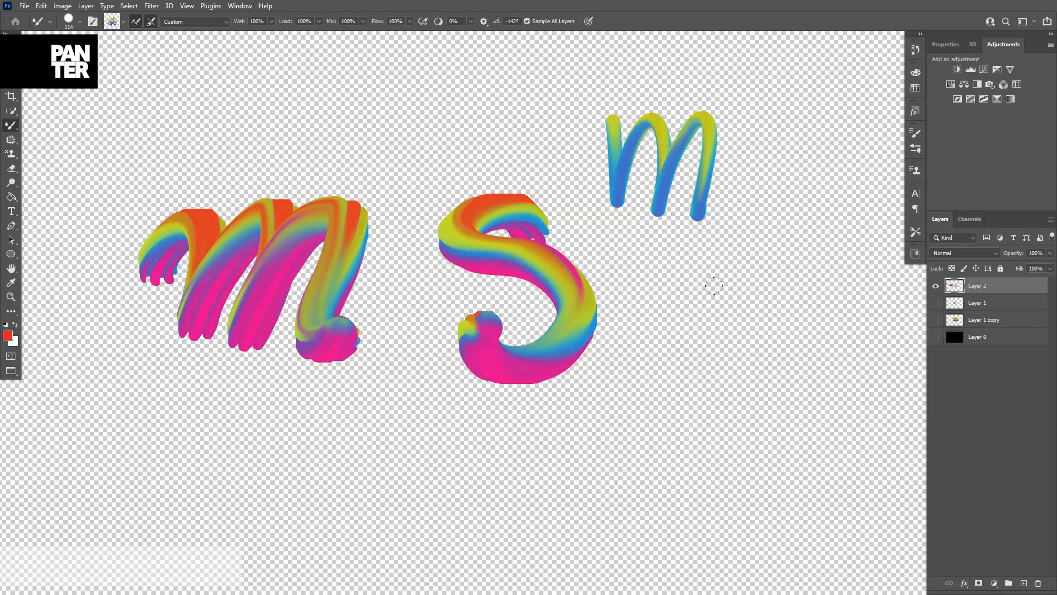
left_click_drag(713, 285, 557, 328)
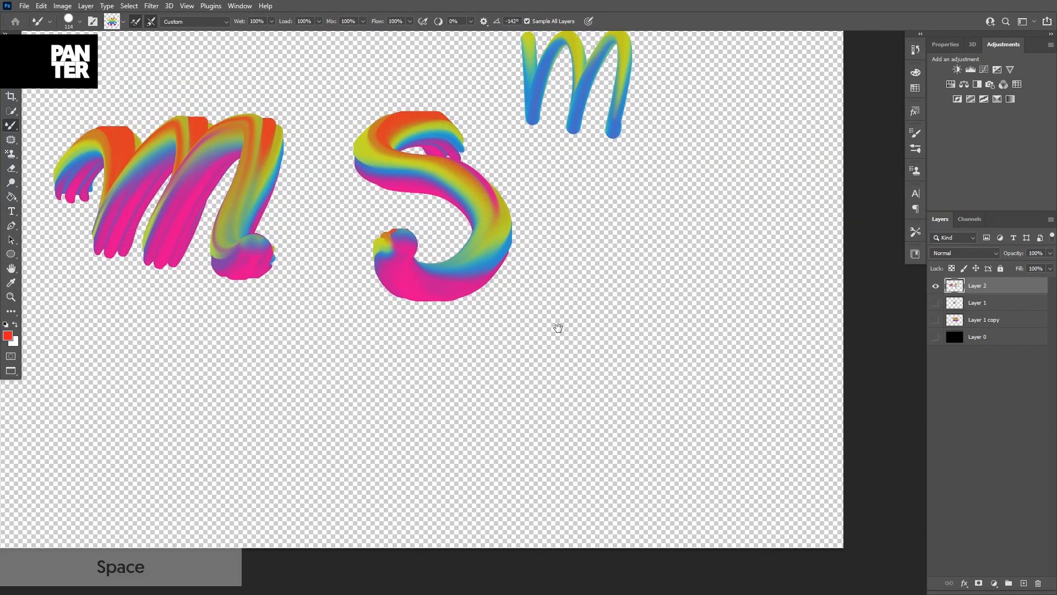